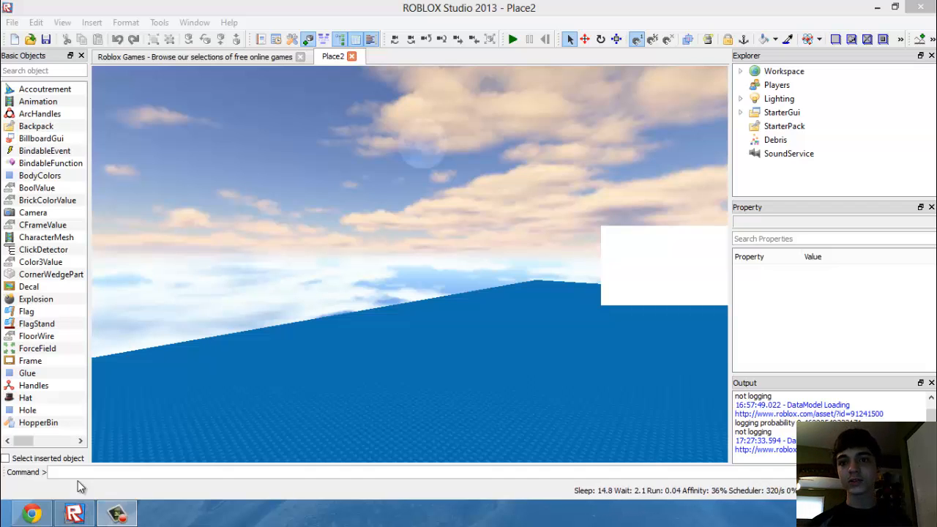
Expand StarterGui in Explorer and open its LocalScript in the script editor
{"action": "left_click", "coordinate": [782, 112]}
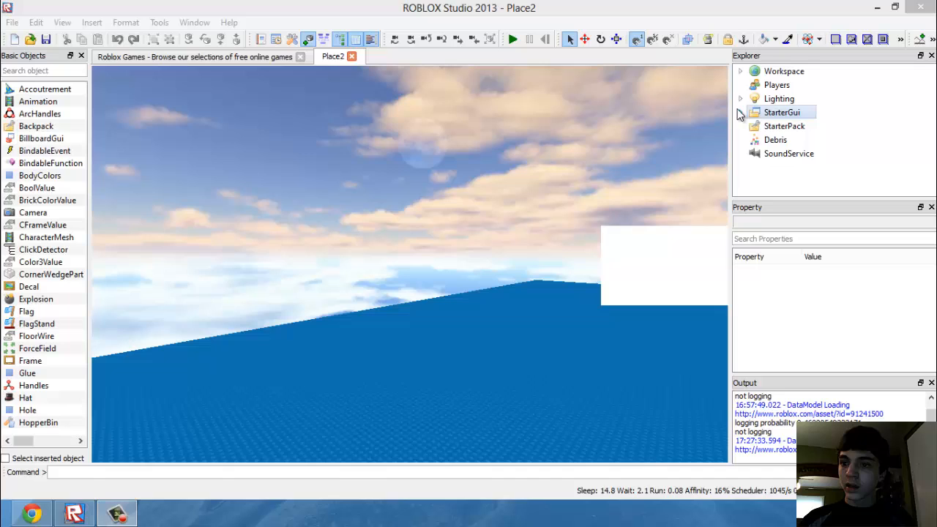
{"action": "left_click", "coordinate": [741, 112]}
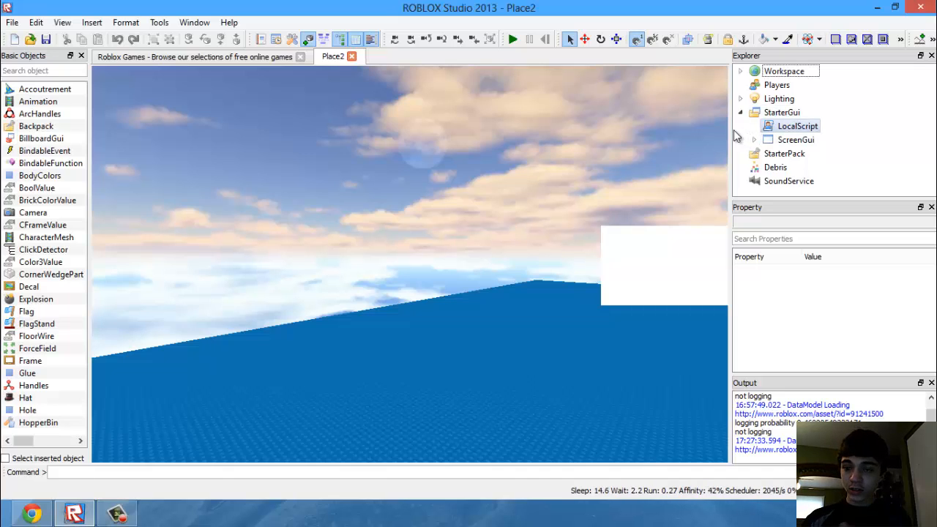
{"action": "double_click", "coordinate": [798, 126]}
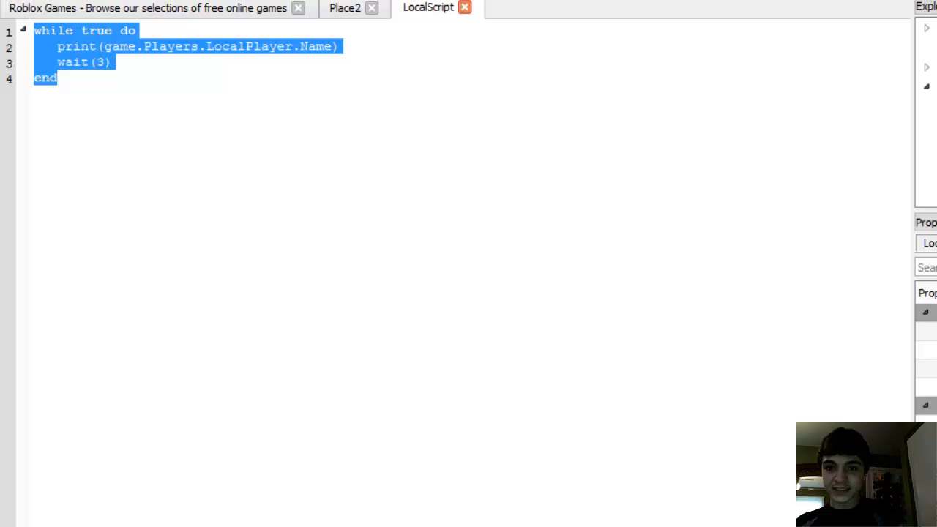
Delete the selected while-loop code that printed the player's name
{"action": "key", "text": "Delete"}
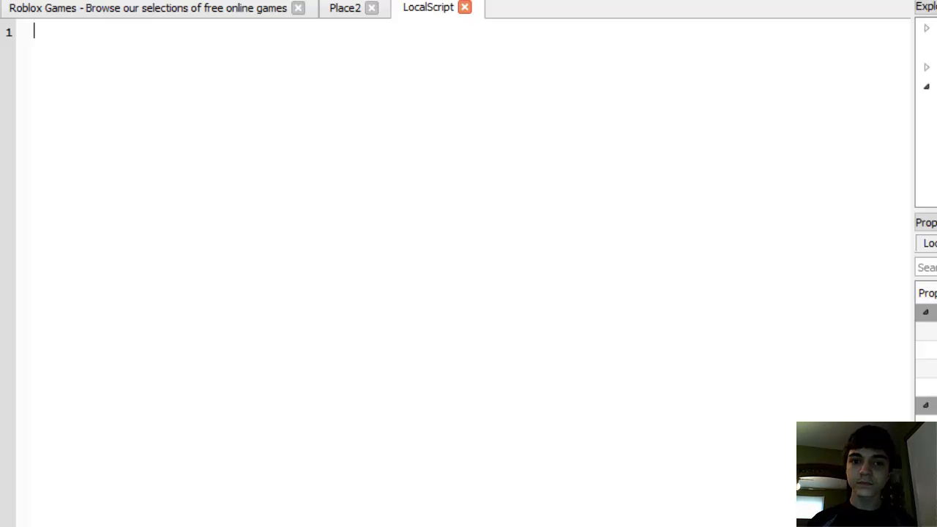
{"action": "mouse_move", "coordinate": [624, 111]}
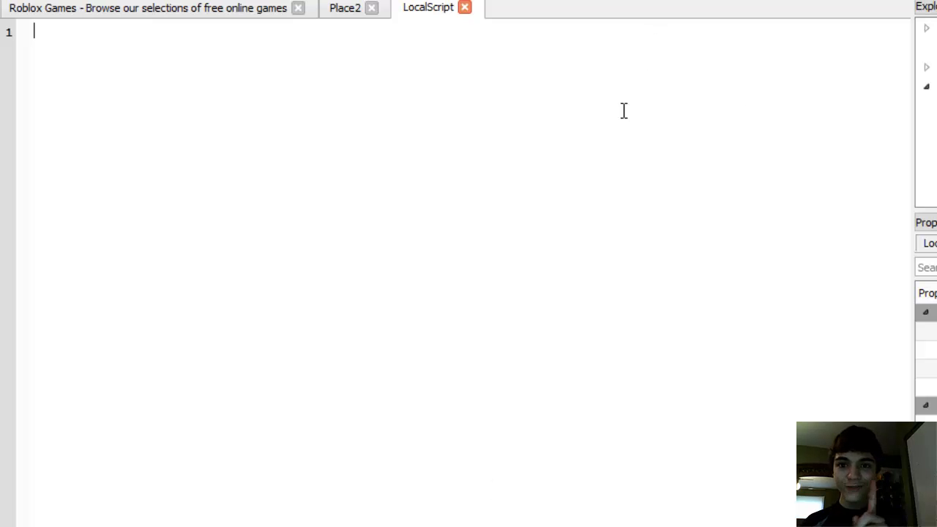
Type mouse=game.Players.LocalPlayer:GetMouse() as the script's first line
{"action": "type", "text": "mouse"}
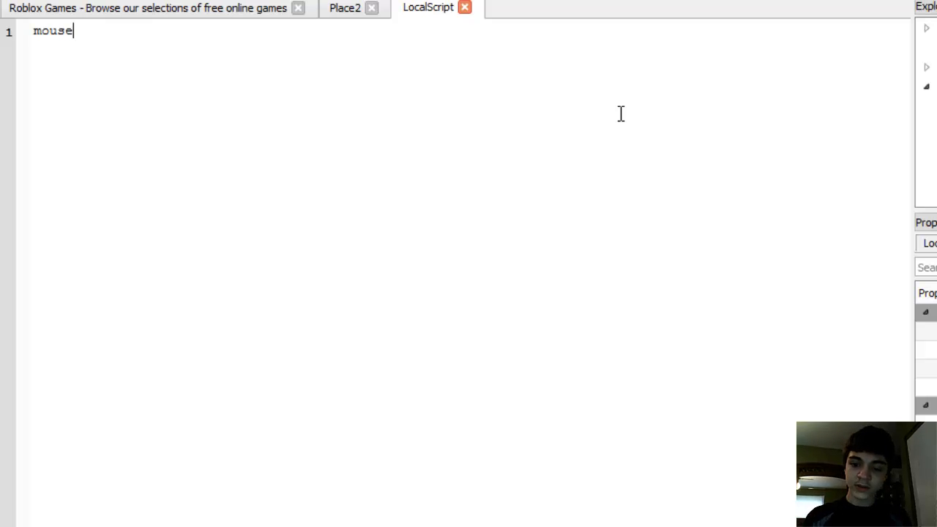
{"action": "type", "text": "=game."}
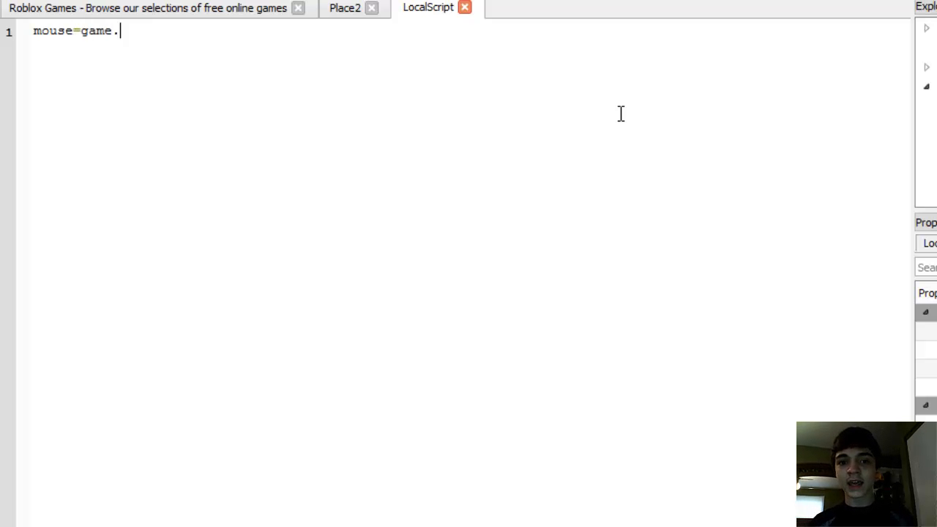
{"action": "type", "text": "Players.Local"}
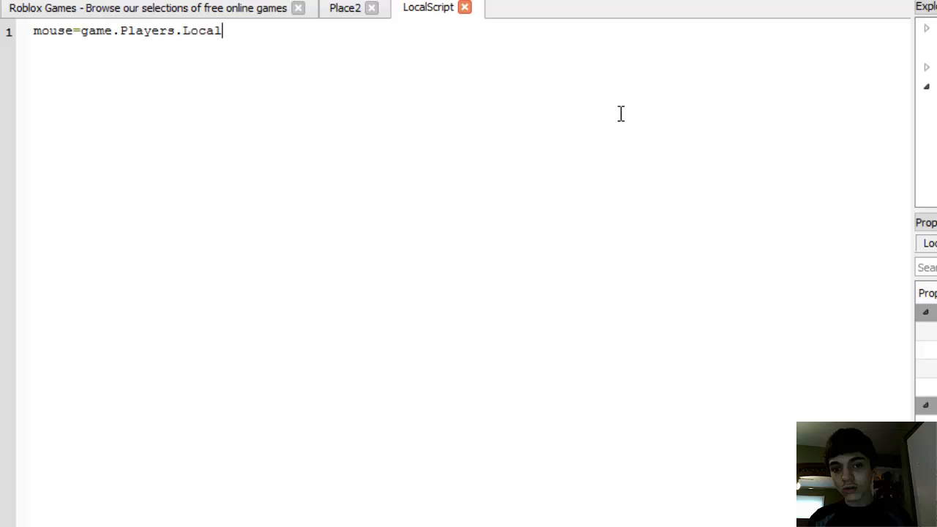
{"action": "type", "text": "Player"}
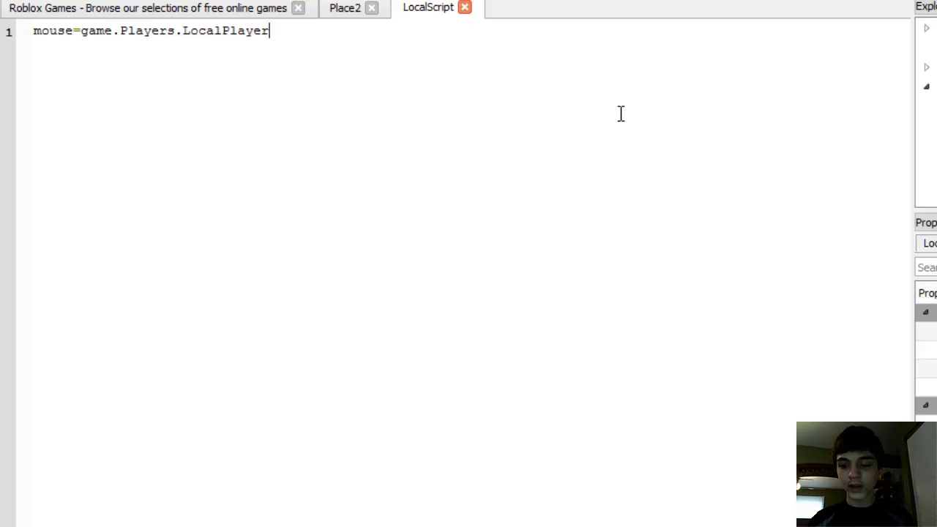
{"action": "type", "text": ":G"}
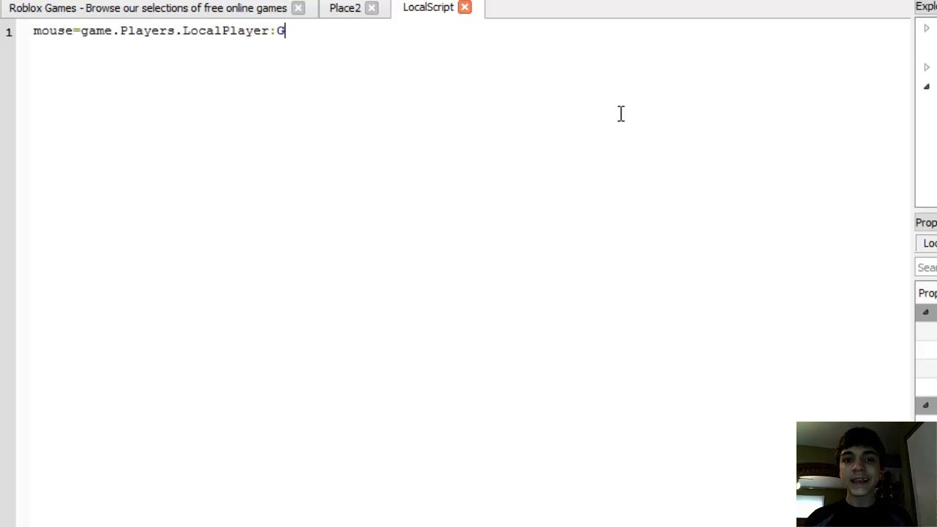
{"action": "type", "text": "etMouse()"}
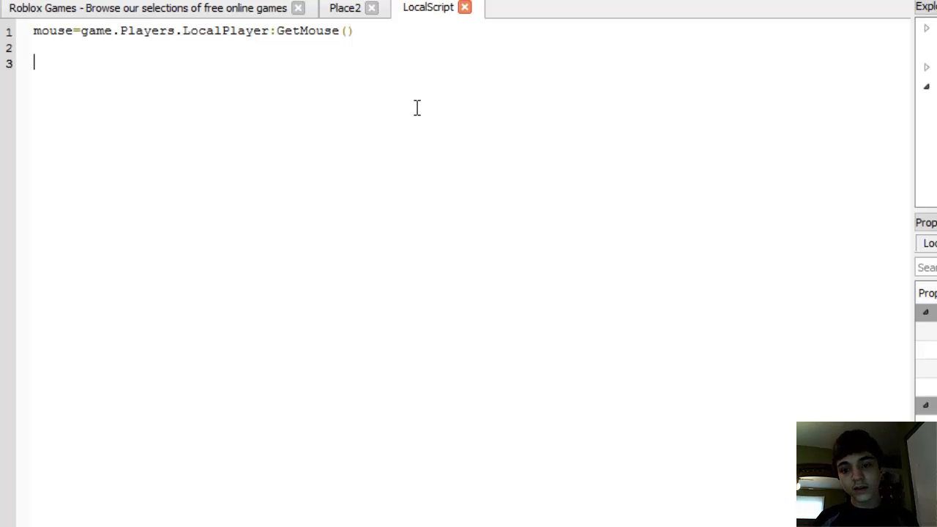
Write mouse.keyDown:connect(function(key) closed by end), then highlight the key parameter
{"action": "type", "text": "mouse.key"}
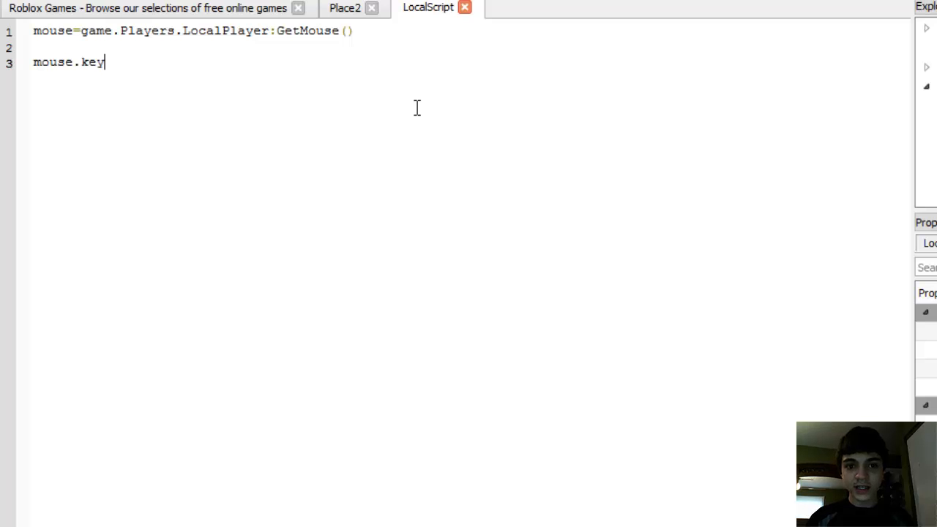
{"action": "type", "text": "Down:connect(function(key"}
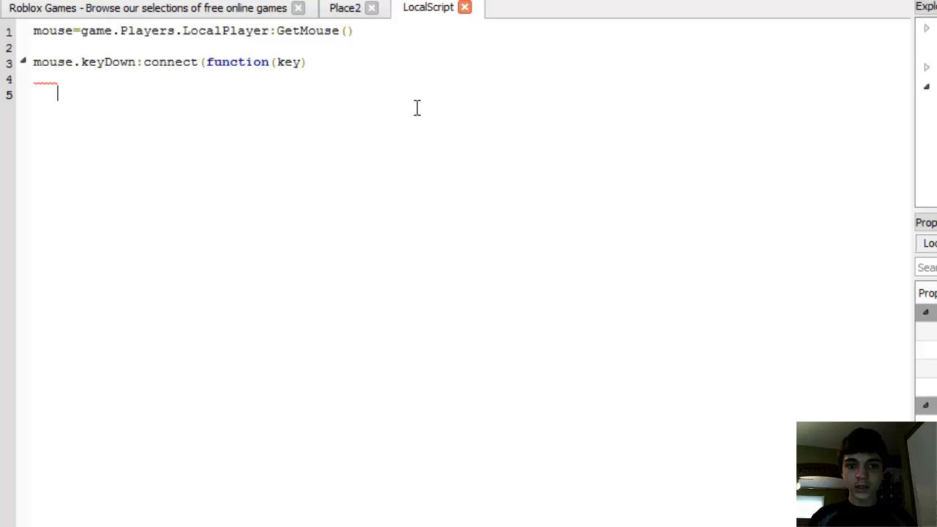
{"action": "type", "text": "end)"}
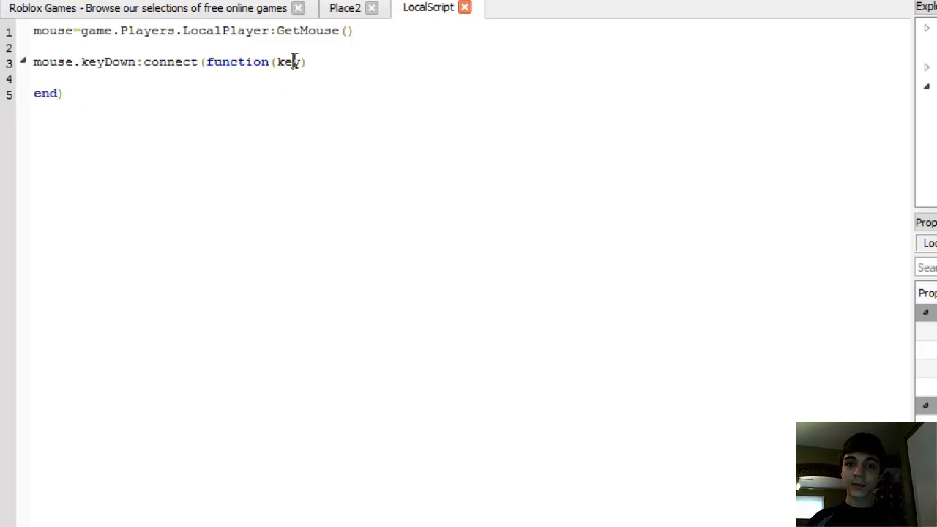
{"action": "double_click", "coordinate": [288, 61]}
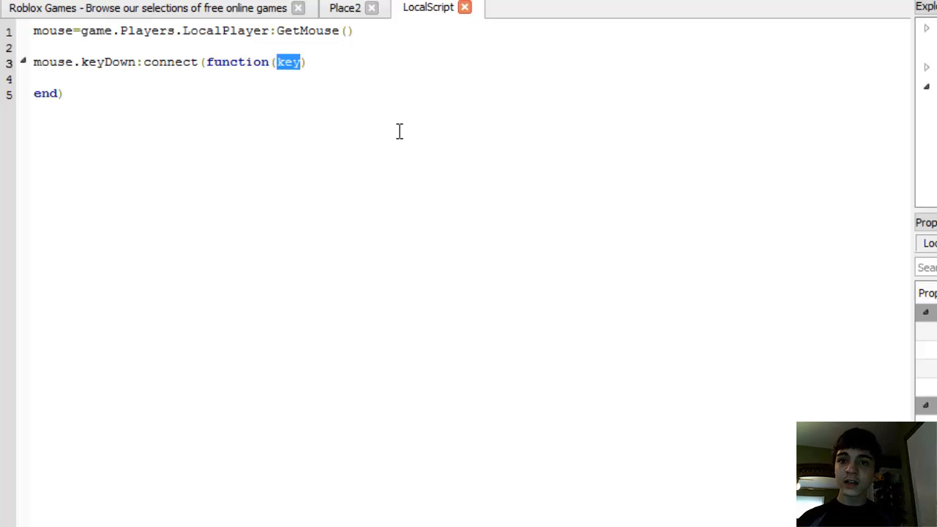
{"action": "mouse_move", "coordinate": [280, 105]}
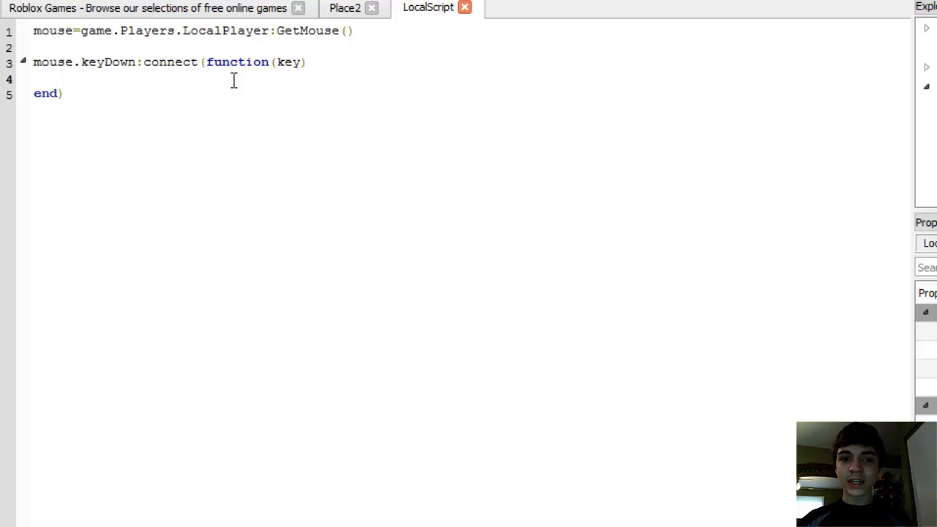
Start typing print(key) on the empty line inside the function
{"action": "double_click", "coordinate": [107, 61]}
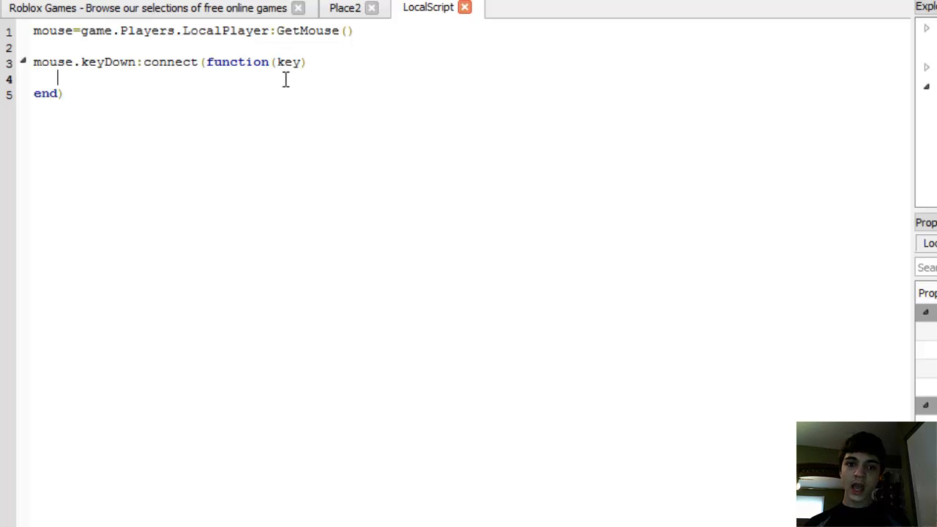
{"action": "type", "text": "p"}
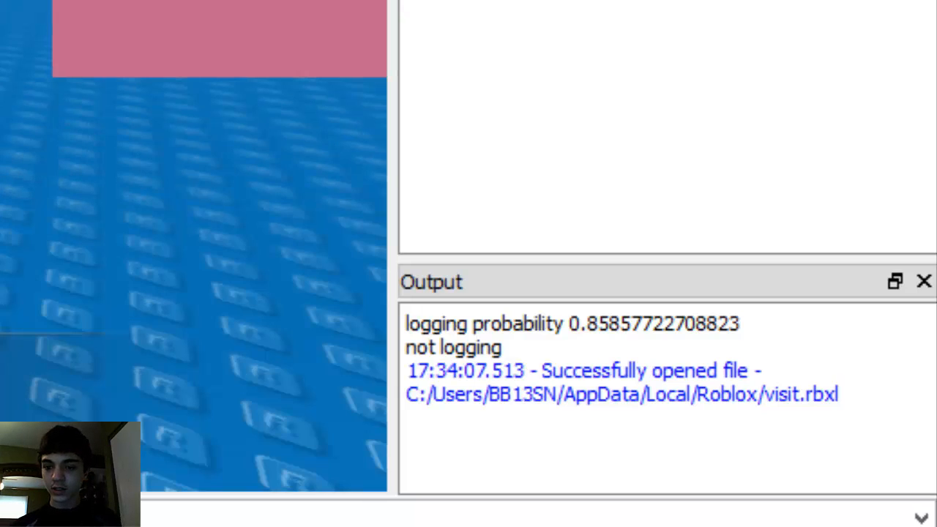
Press t and then b during Play Solo so they print in Output
{"action": "type", "text": "t"}
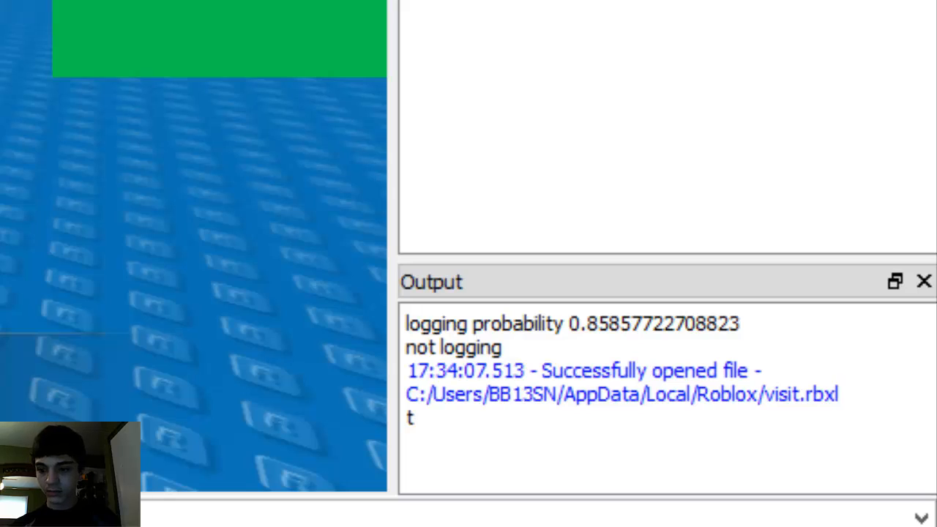
{"action": "type", "text": "b"}
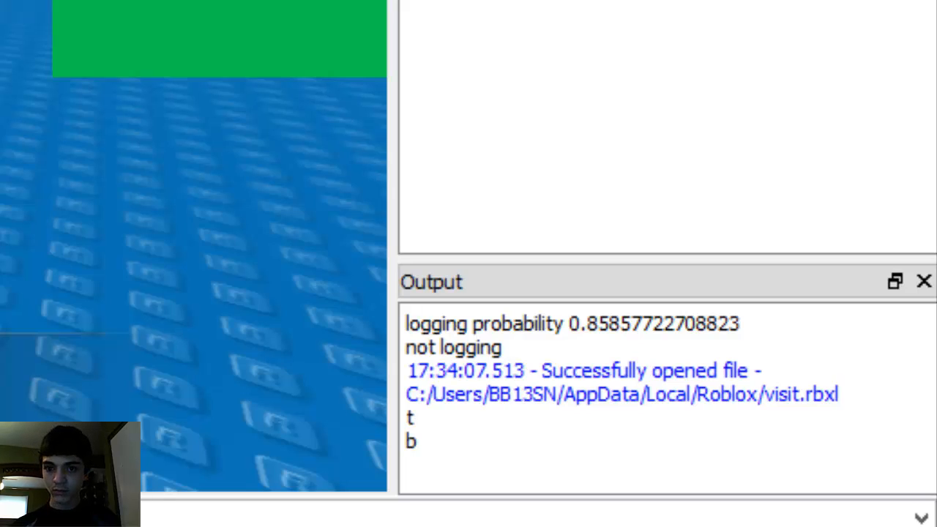